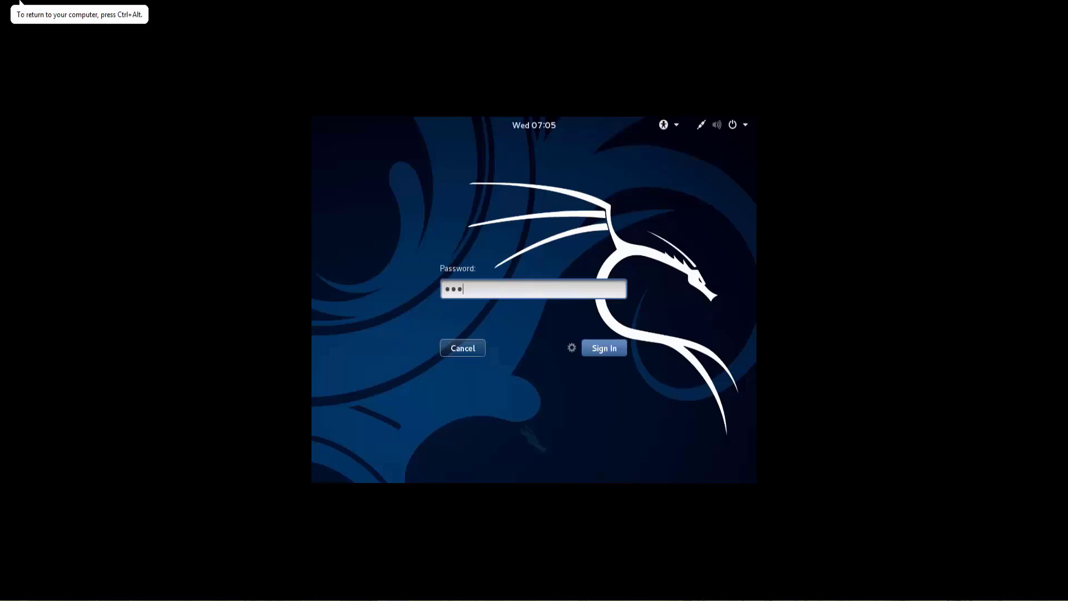
Sign in with the entered password to reach the GNOME desktop
click(602, 347)
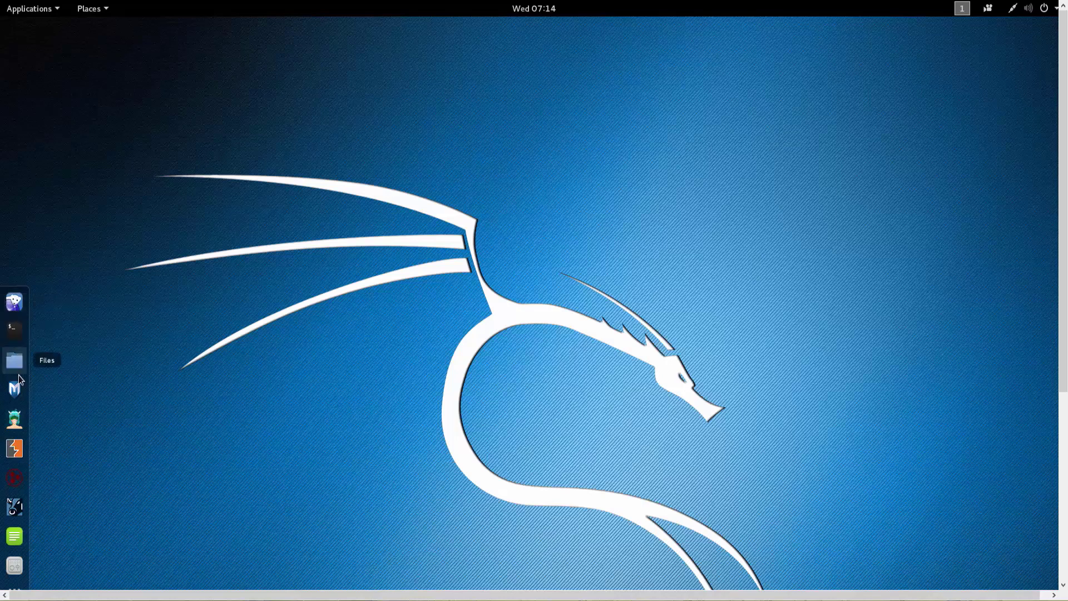
mouse_move(14, 477)
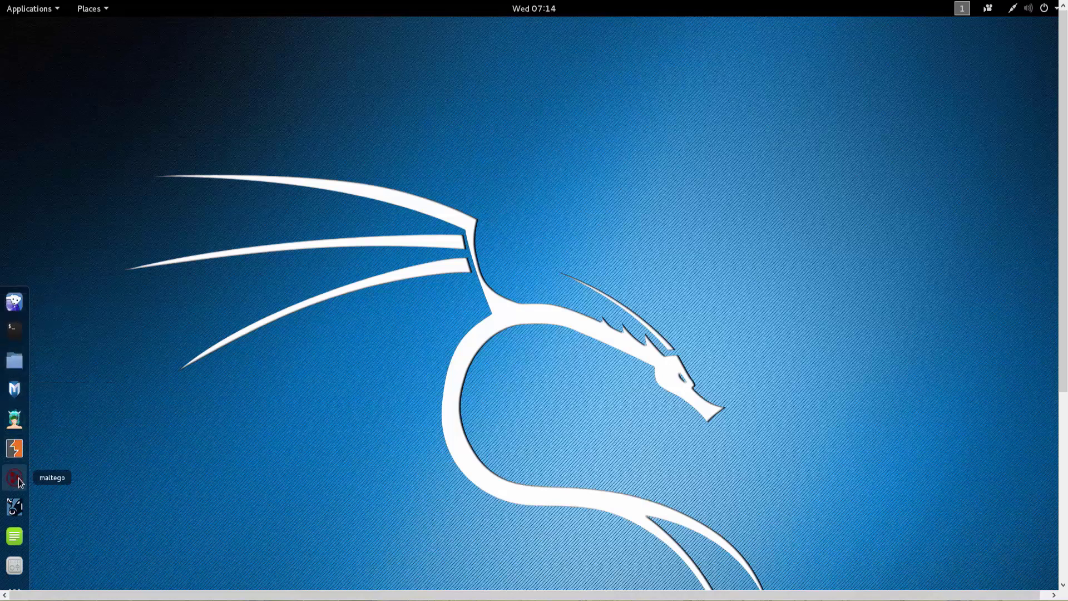
mouse_move(1045, 32)
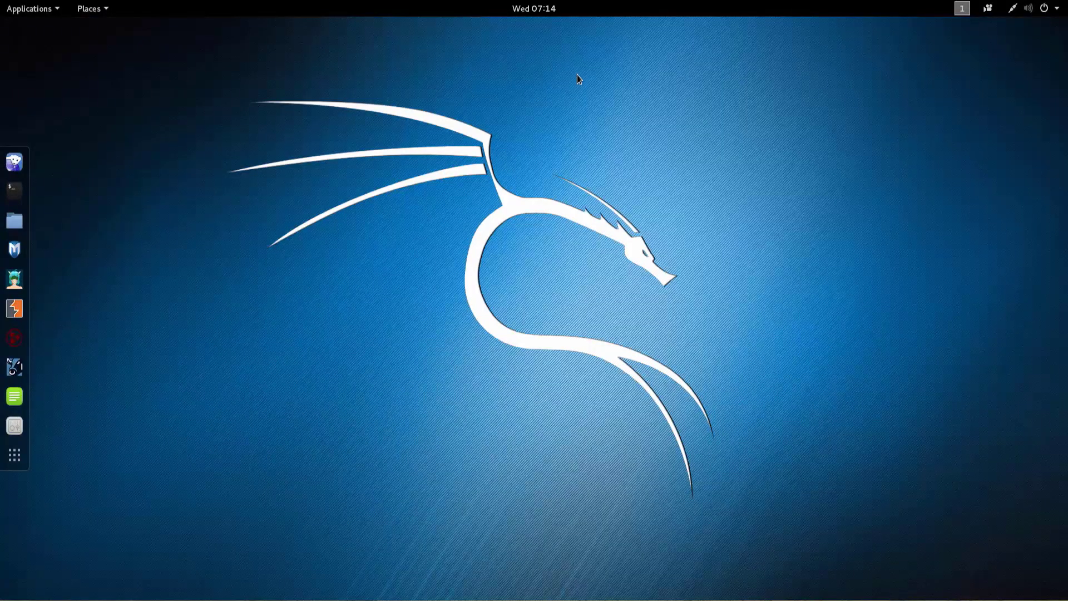
mouse_move(14, 401)
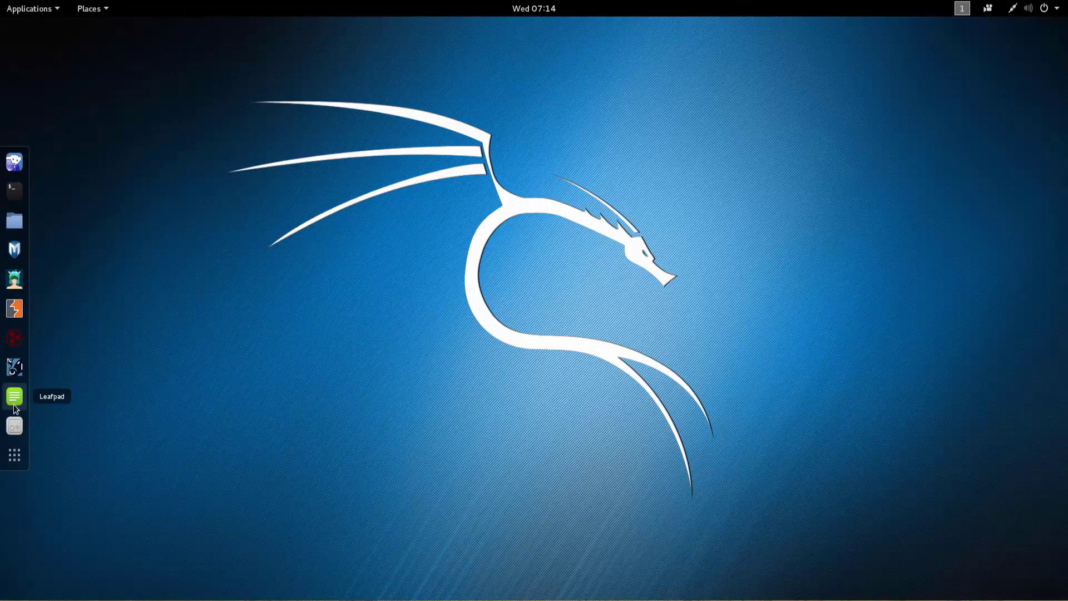
click(13, 454)
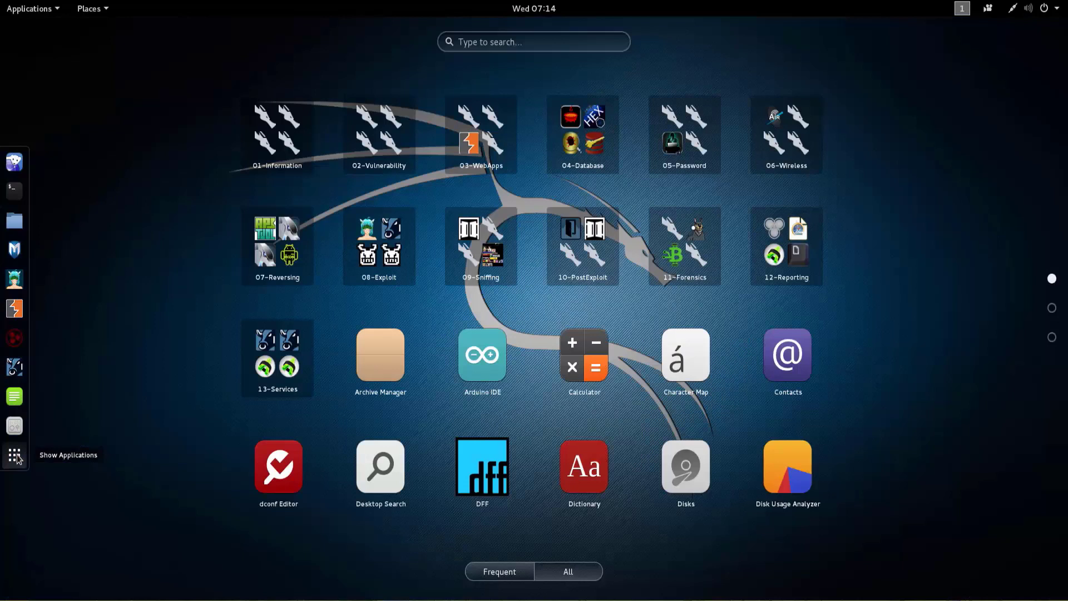
mouse_move(706, 596)
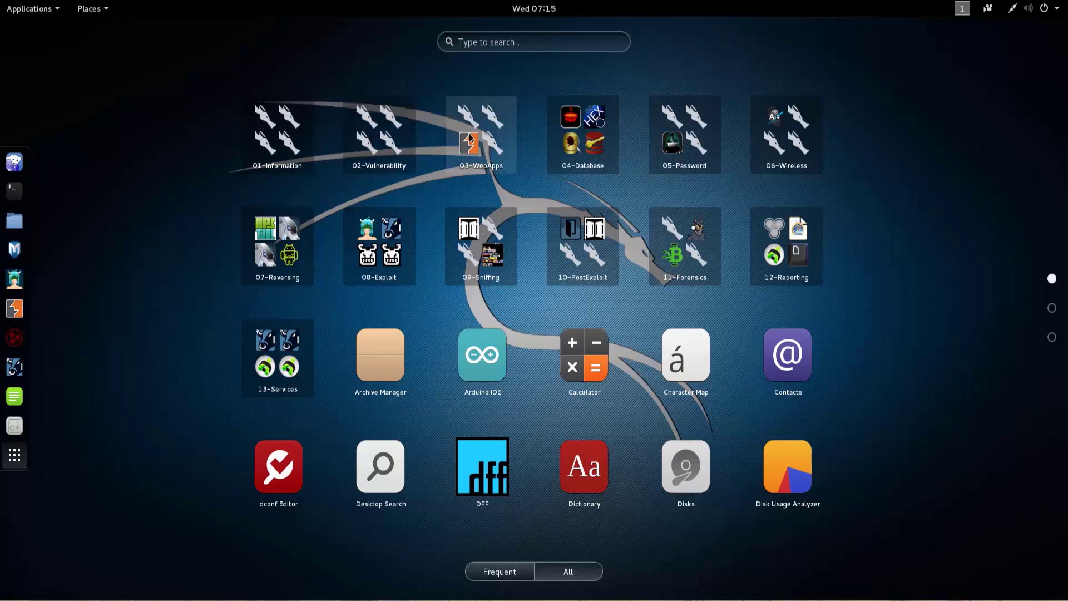
mouse_move(277, 242)
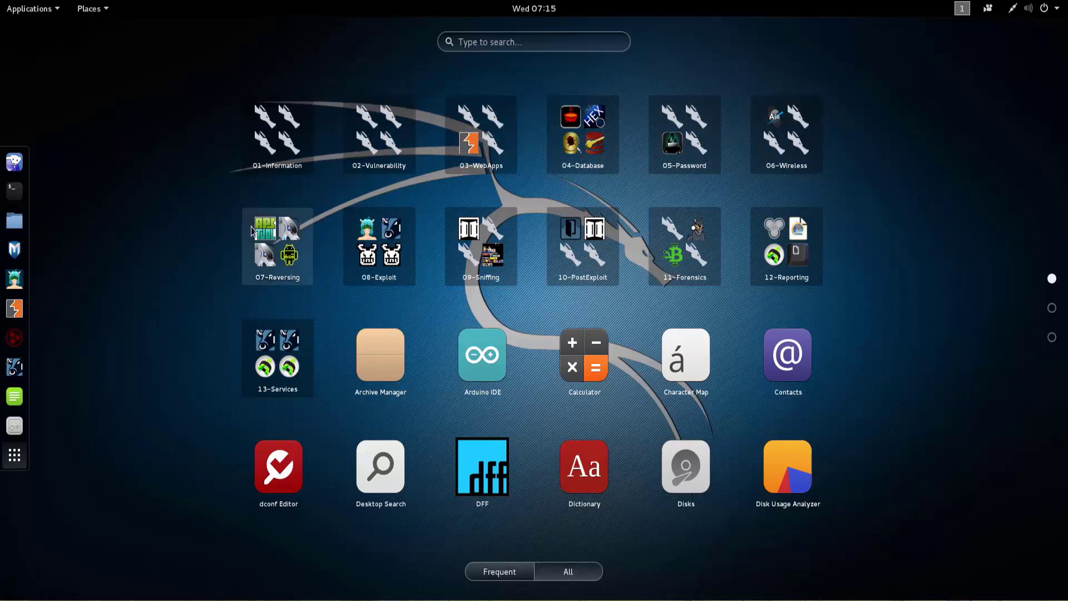
mouse_move(685, 244)
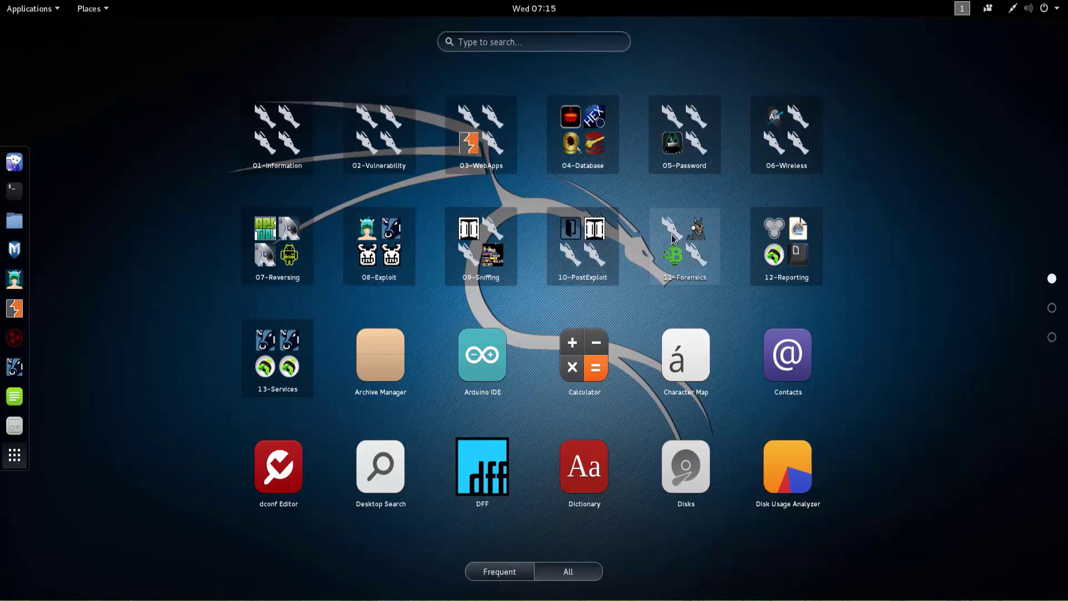
mouse_move(930, 454)
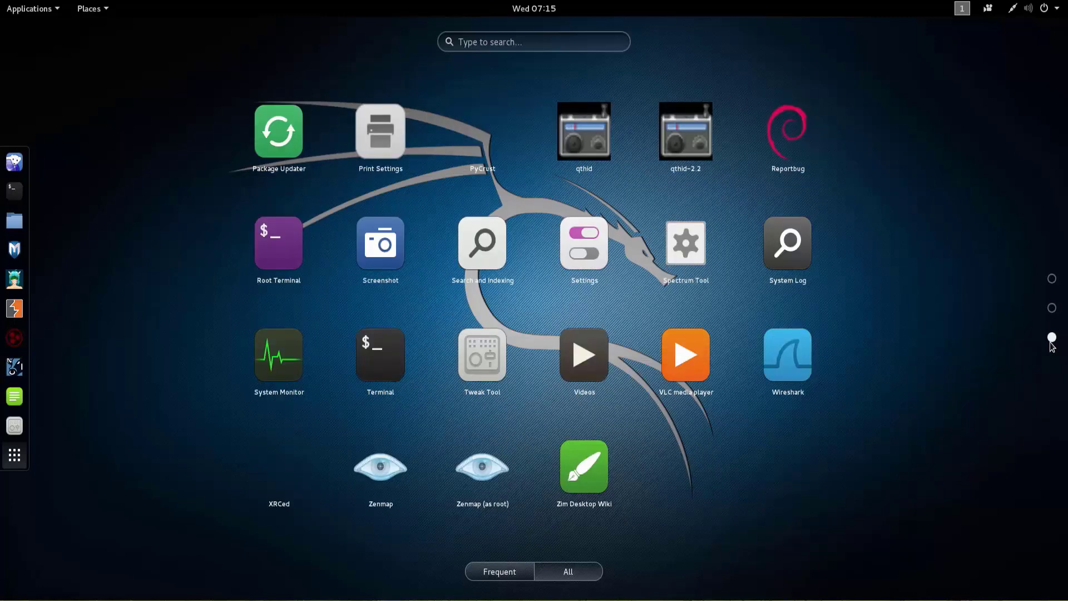
mouse_move(1038, 348)
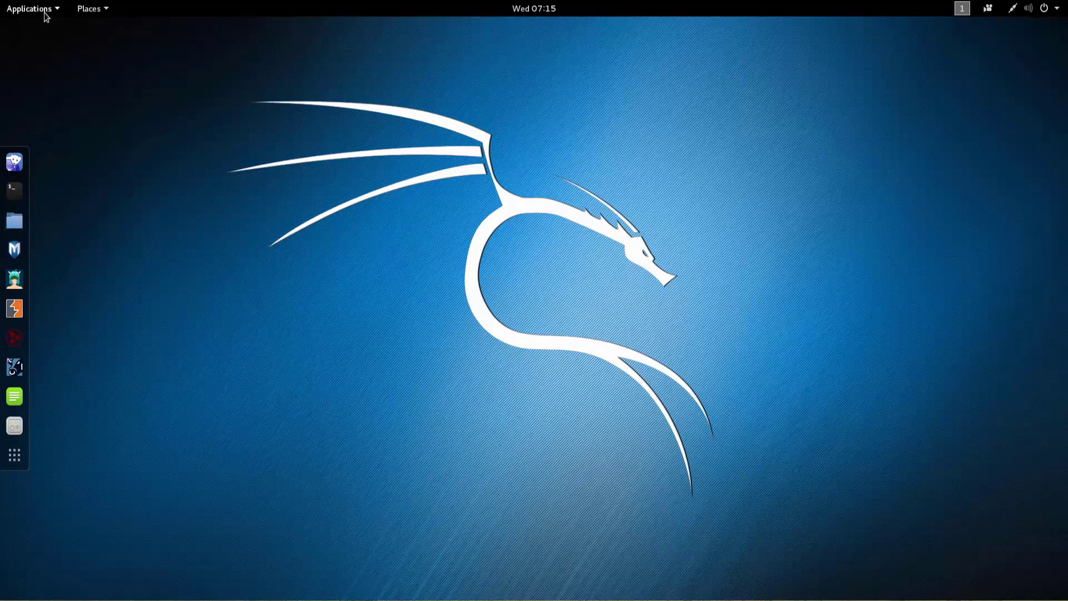
Show the Applications menu categories and expand the Usual applications group
click(29, 8)
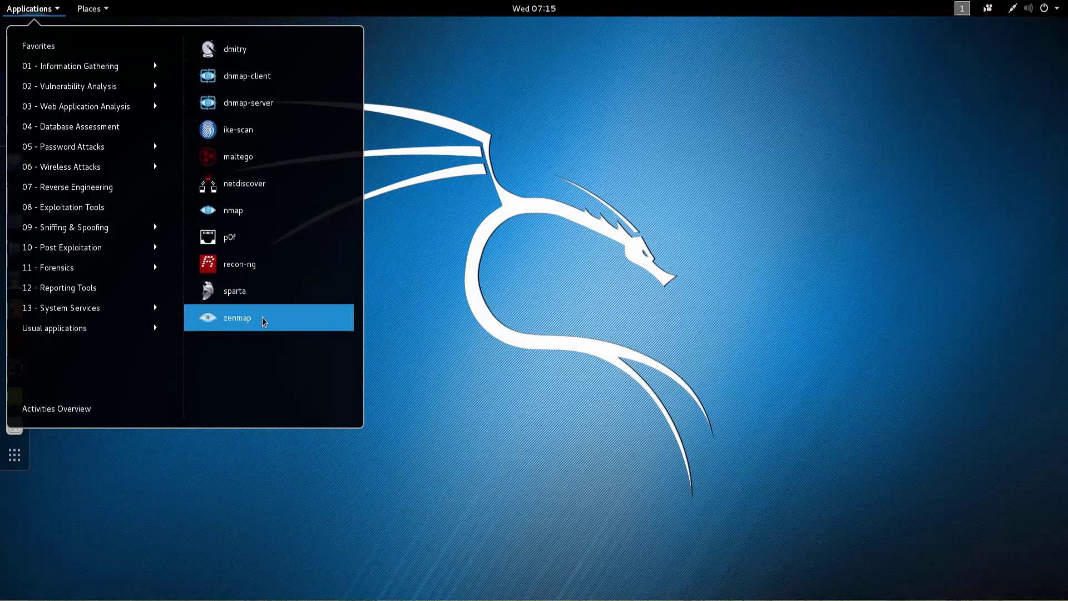
mouse_move(262, 272)
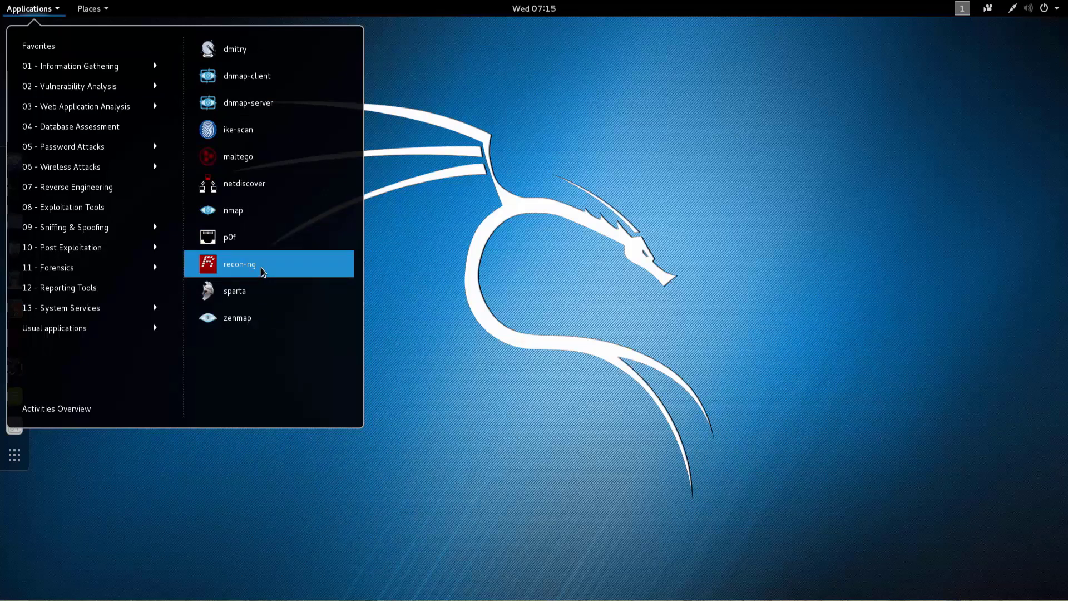
mouse_move(89, 86)
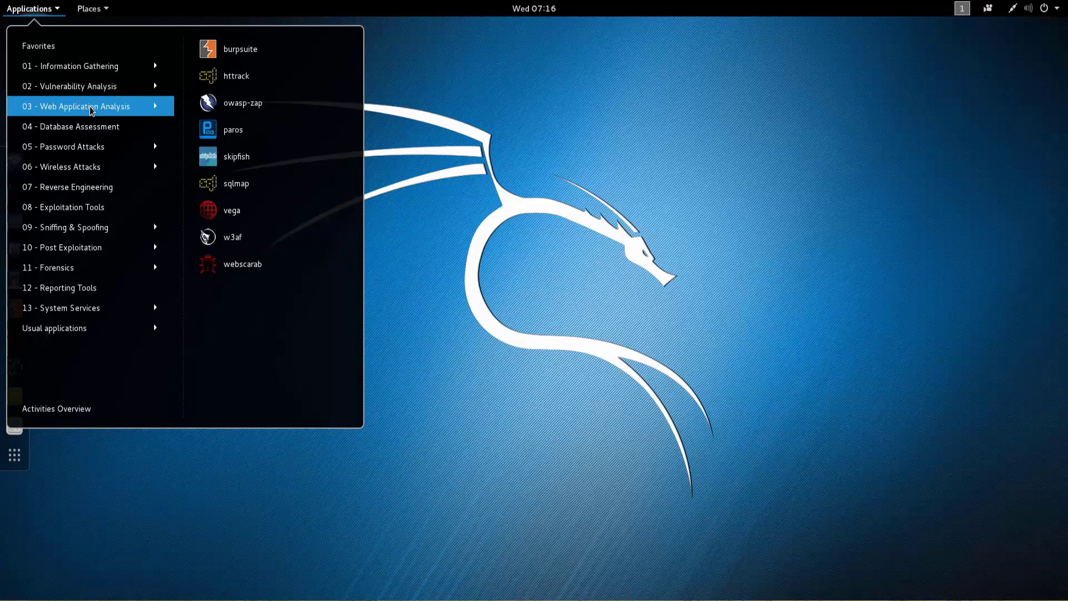
mouse_move(87, 127)
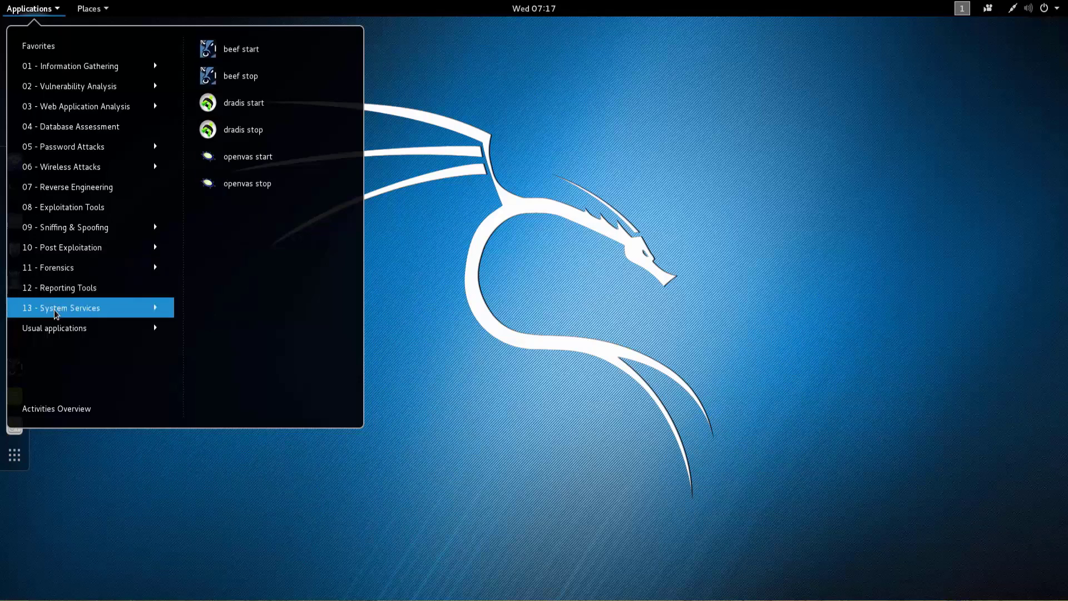
mouse_move(54, 328)
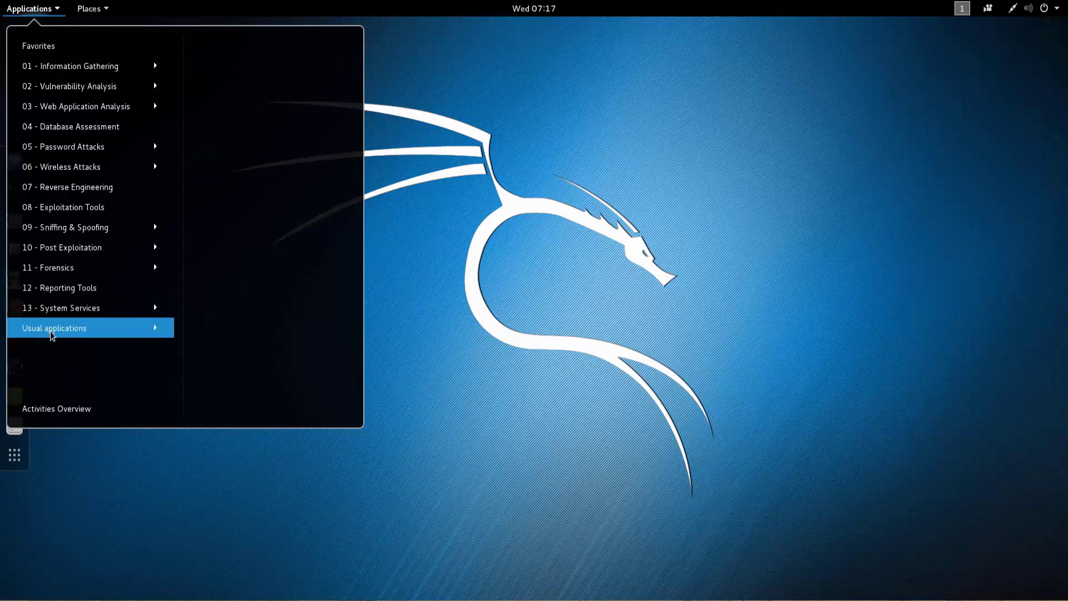
click(55, 327)
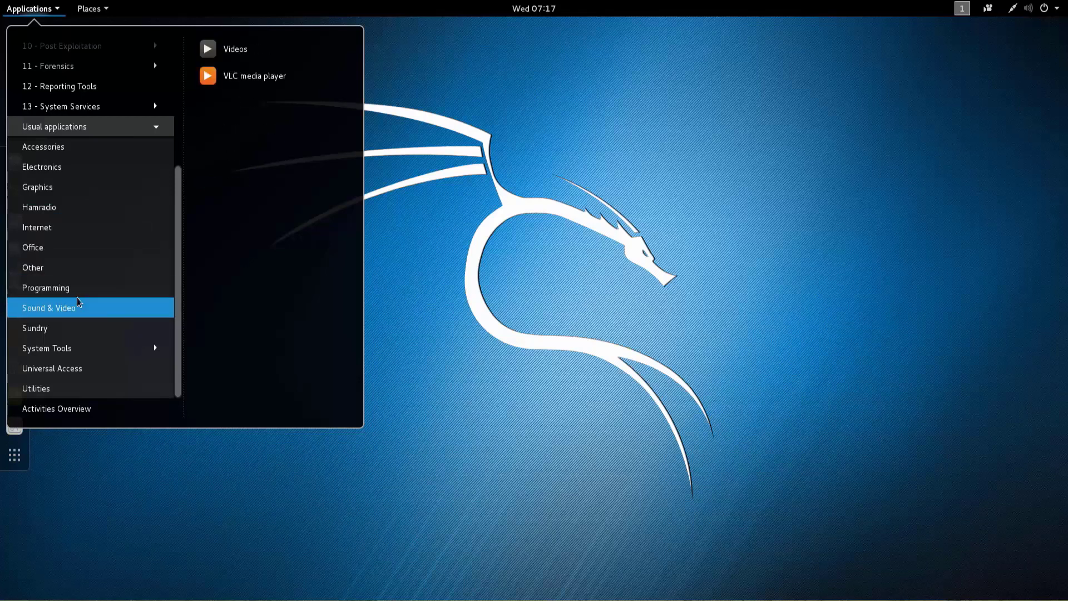
mouse_move(73, 315)
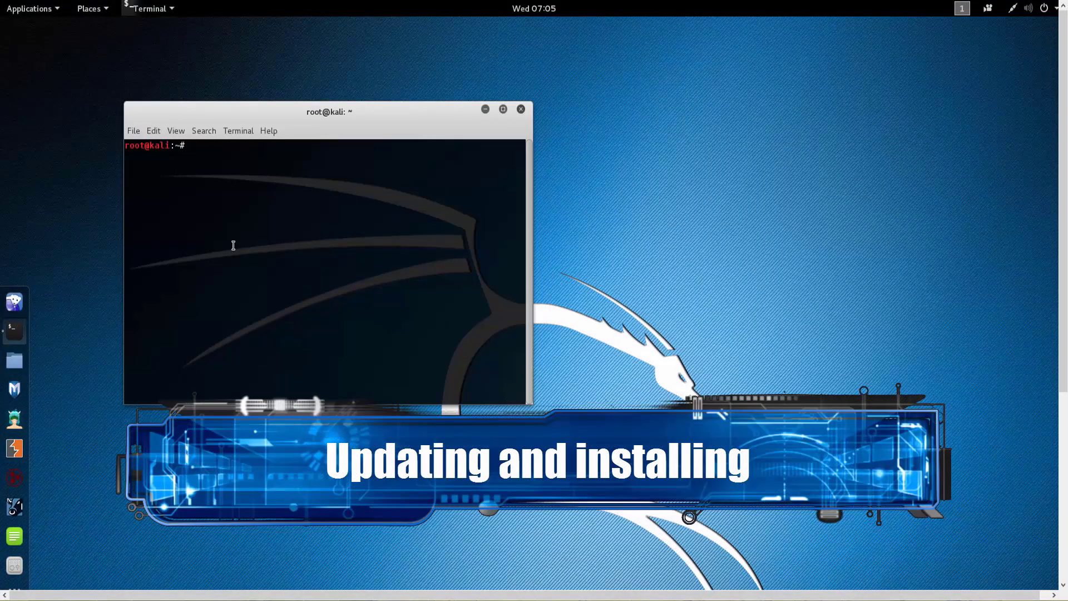
Run apt-get update to refresh package lists from the Kali repositories
text(a)
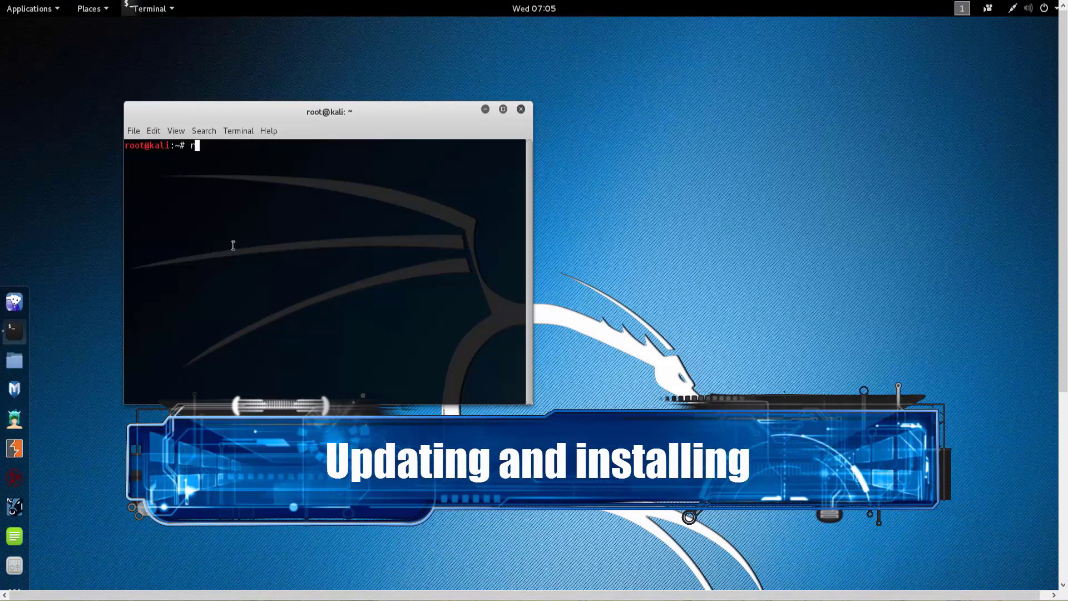
key(Return)
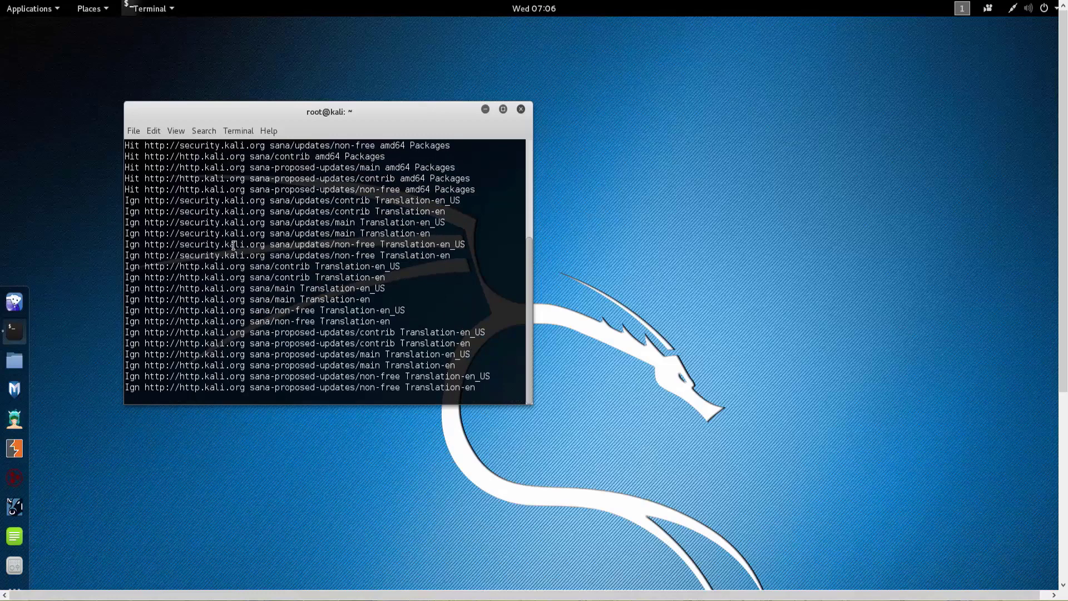
text(apt-)
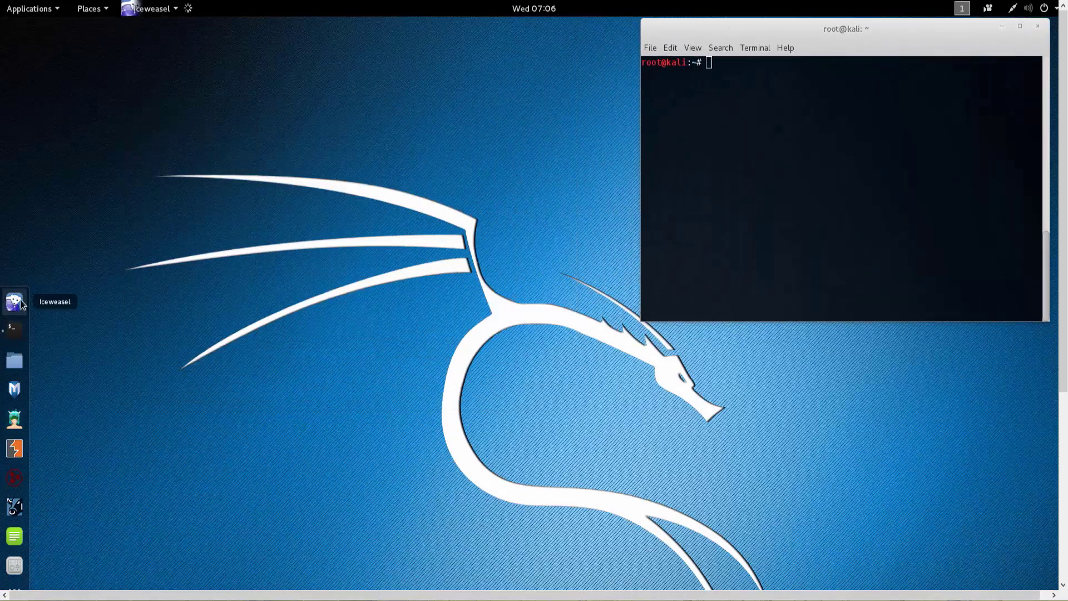
Download installer_v1.1.1_debian.sh from the simple-ducky project into Downloads via Iceweasel
click(14, 301)
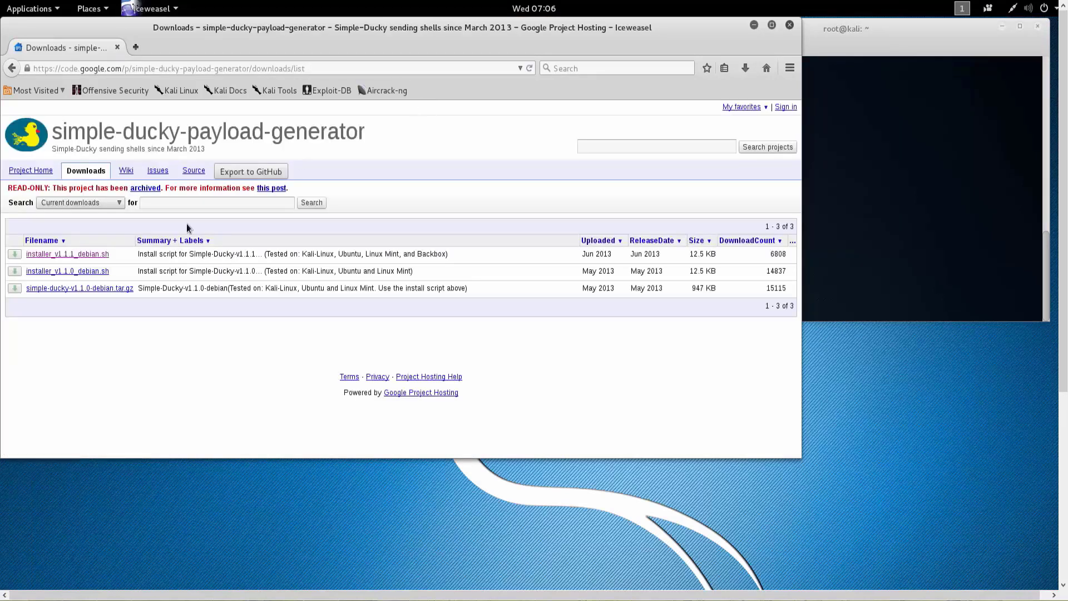
click(67, 253)
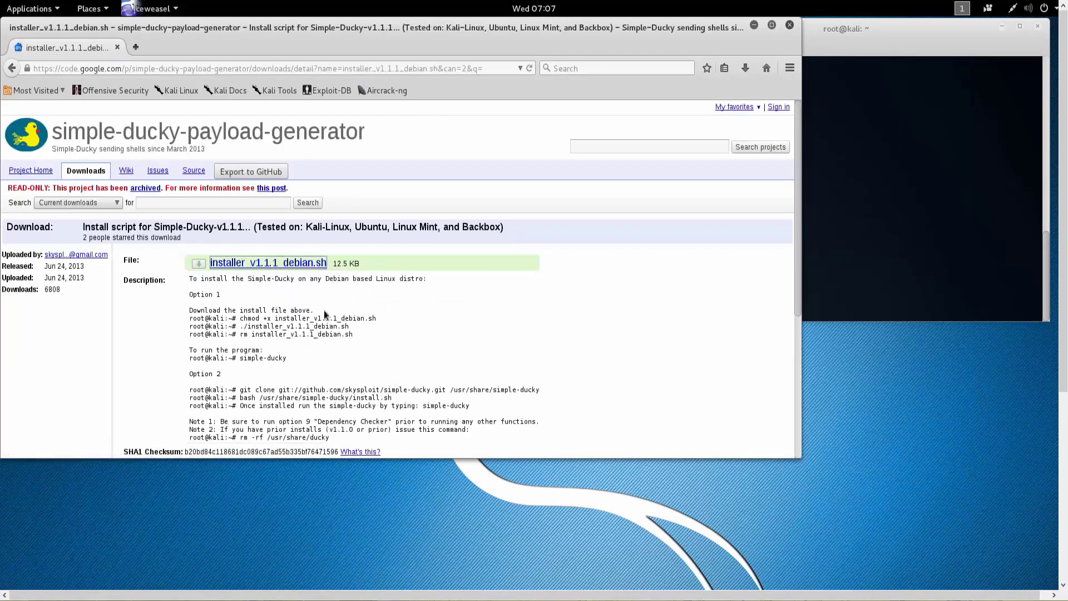
click(267, 263)
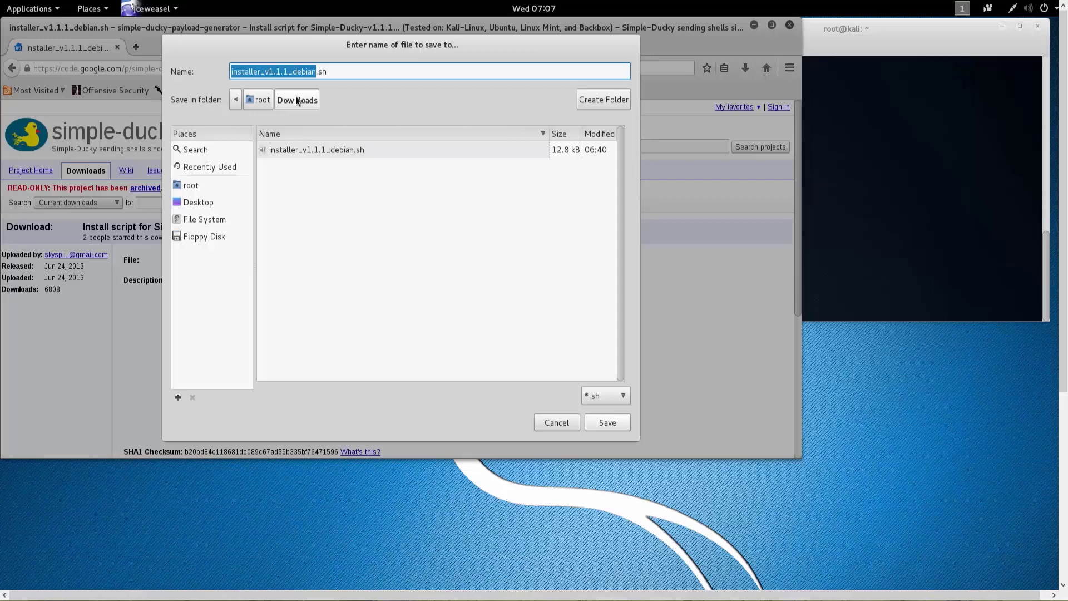
click(605, 422)
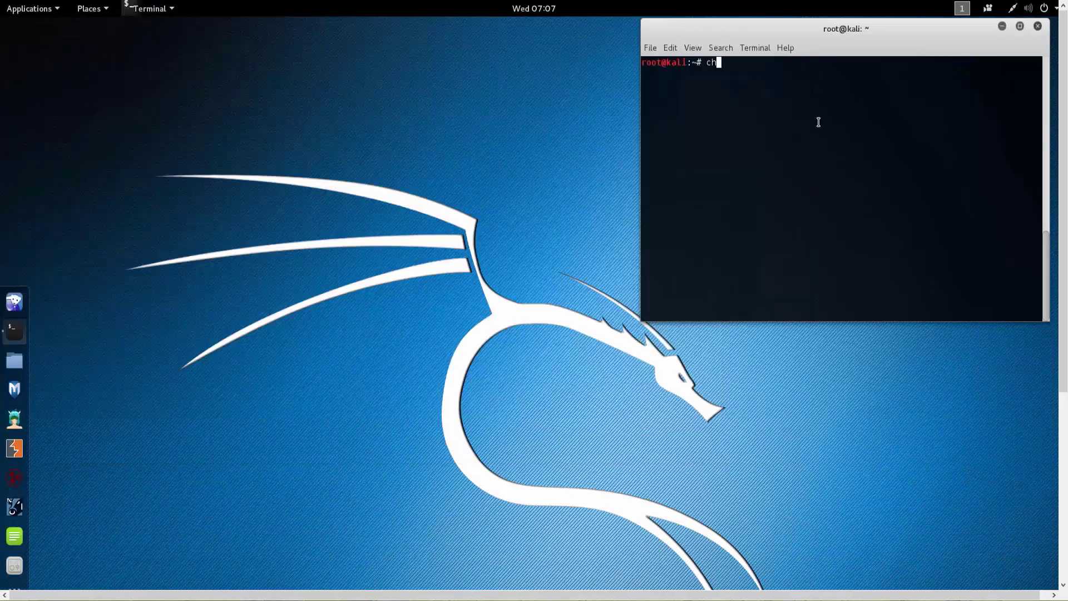
Move into Downloads and chmod 755 the simple-ducky installer script
text(cd Downloads/)
text(ls)
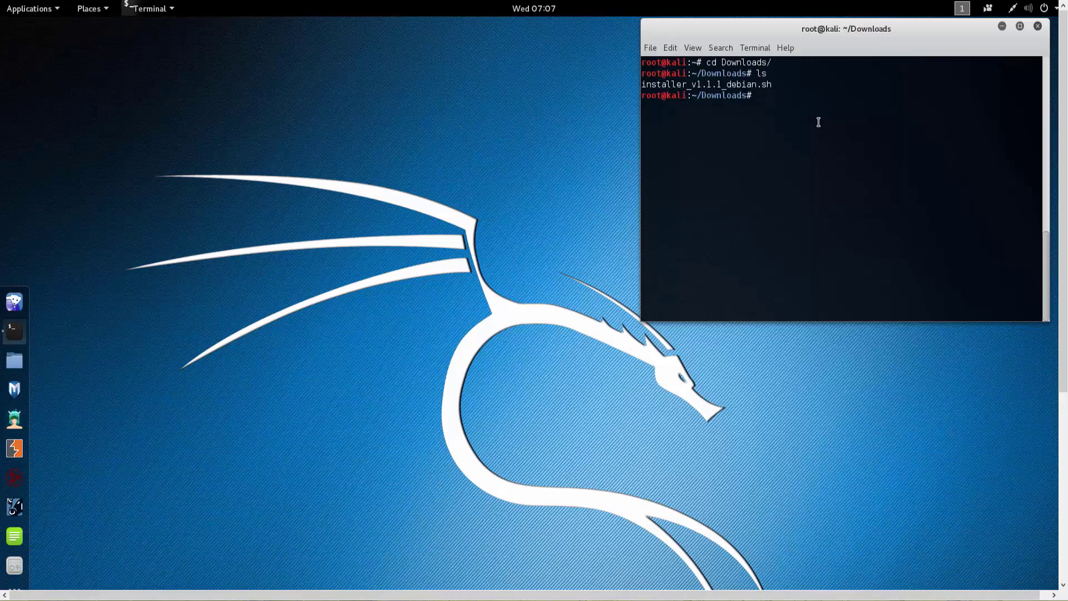
text(chmod 755 installer_v1.1.1_debian.sh)
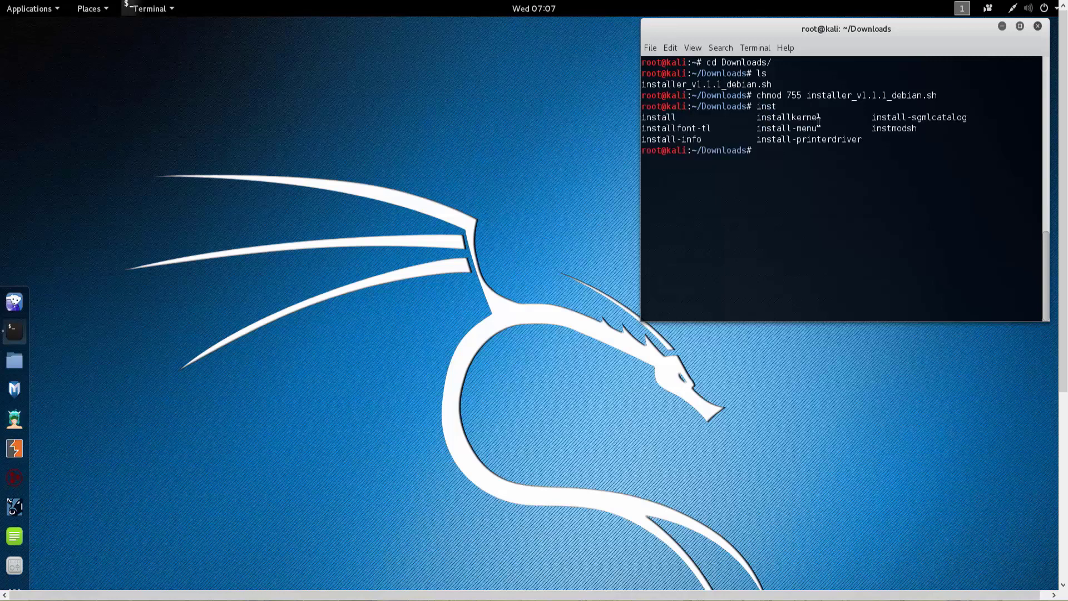
Run ./installer_v1.1.1_debian.sh, reaching the pure-FTPD setup for user ducky
double_click(870, 95)
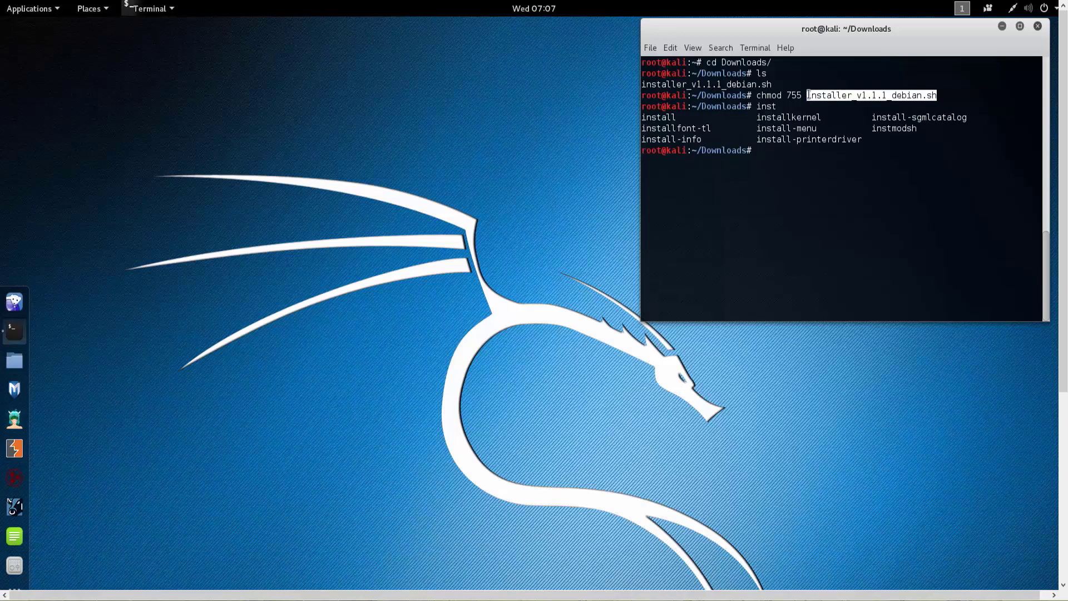
right_click(758, 150)
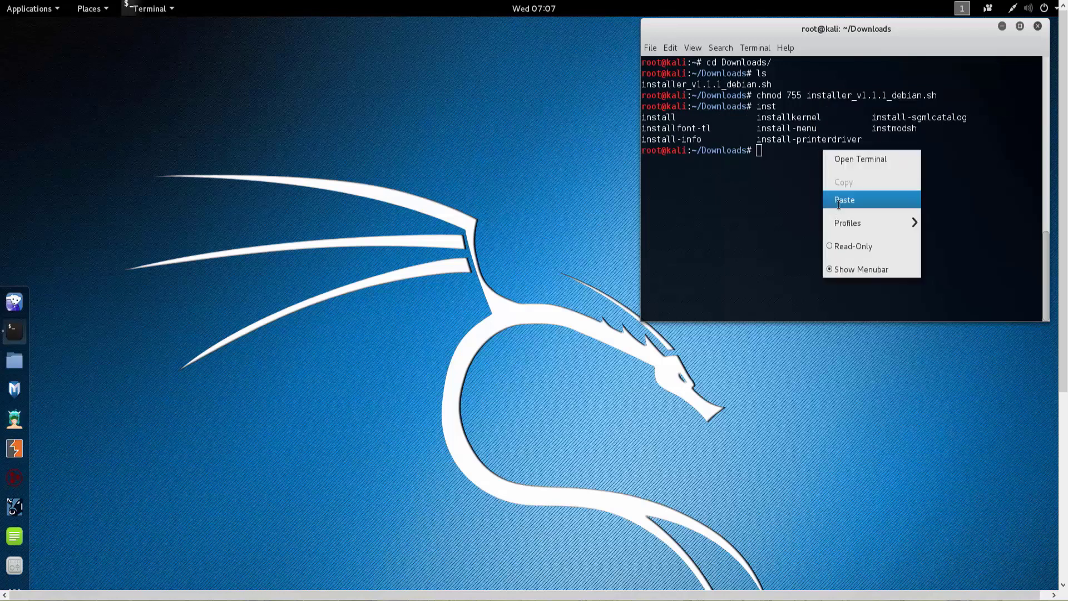
click(844, 200)
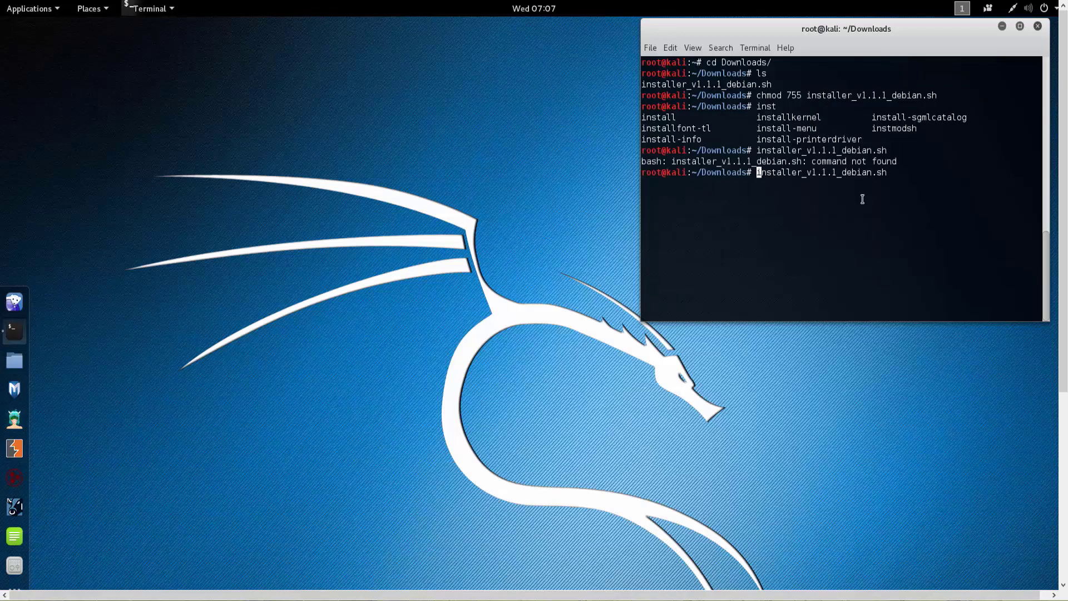
key(Return)
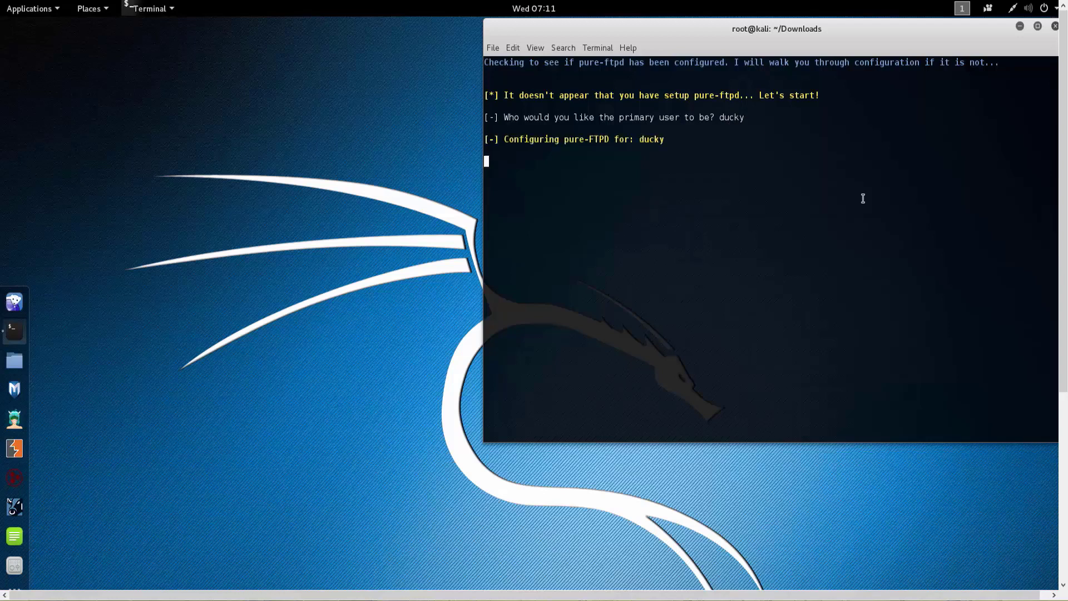
Set and confirm the FTP password for user ducky to finish pure-FTPD setup
key(Return)
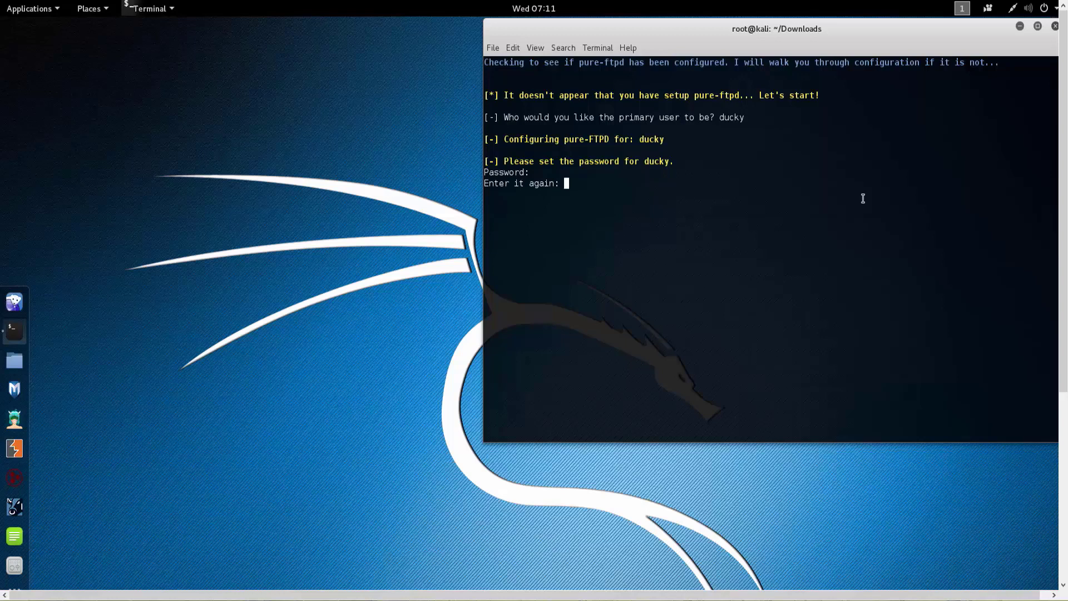
key(Return)
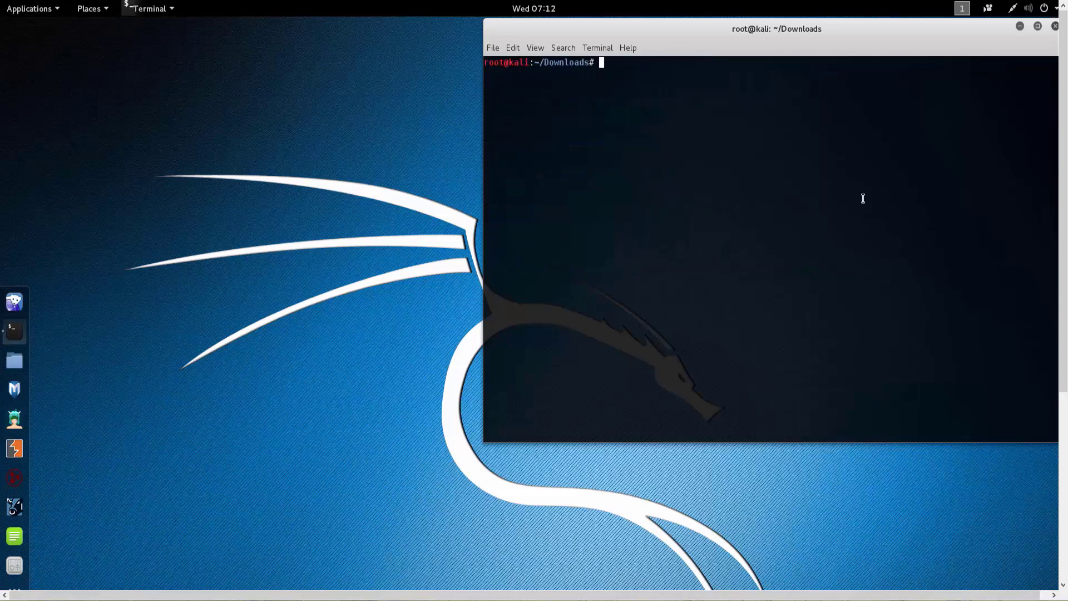
Run apt-get install tor after a misspelled package name is not found
text(aprtger)
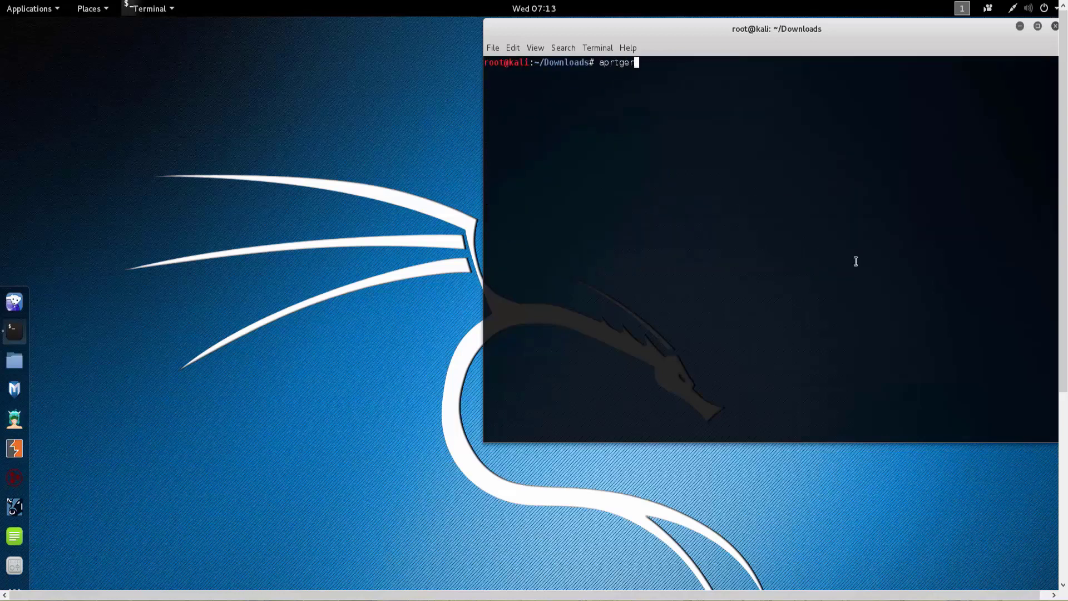
text(apt-get insta)
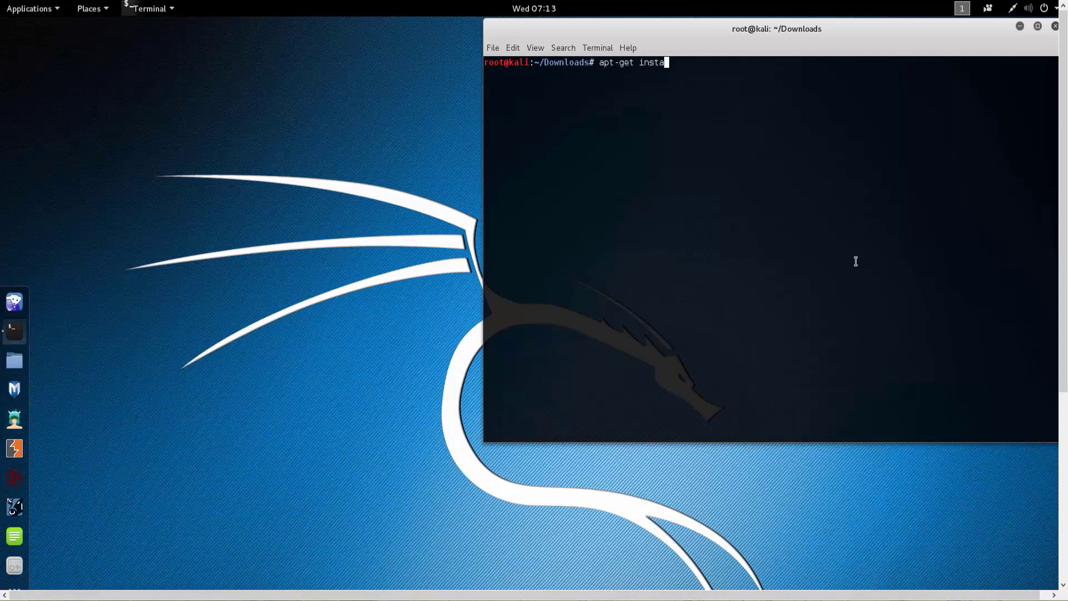
key(Return)
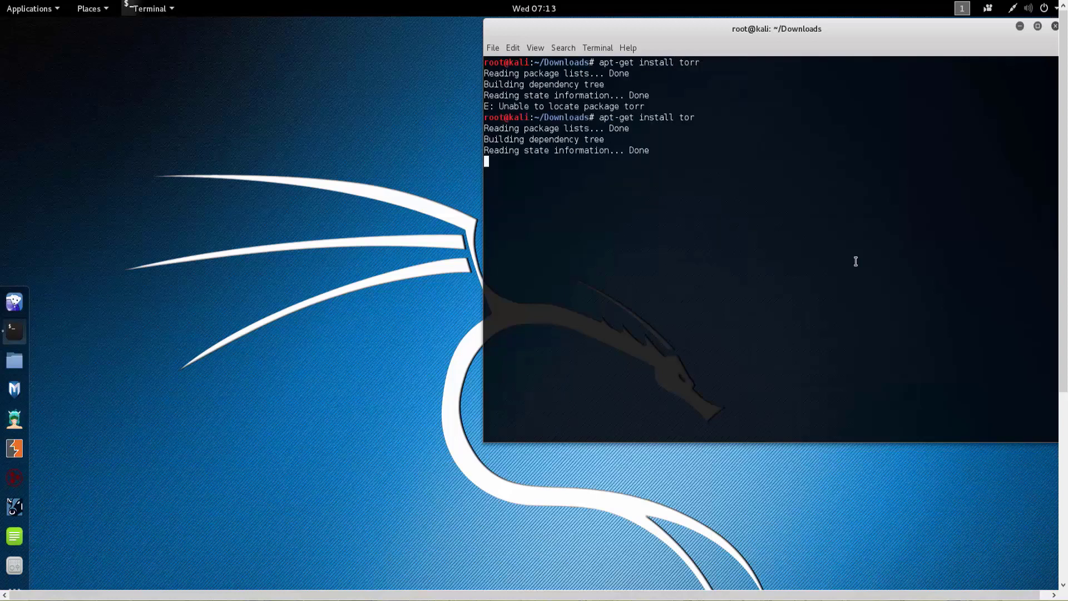